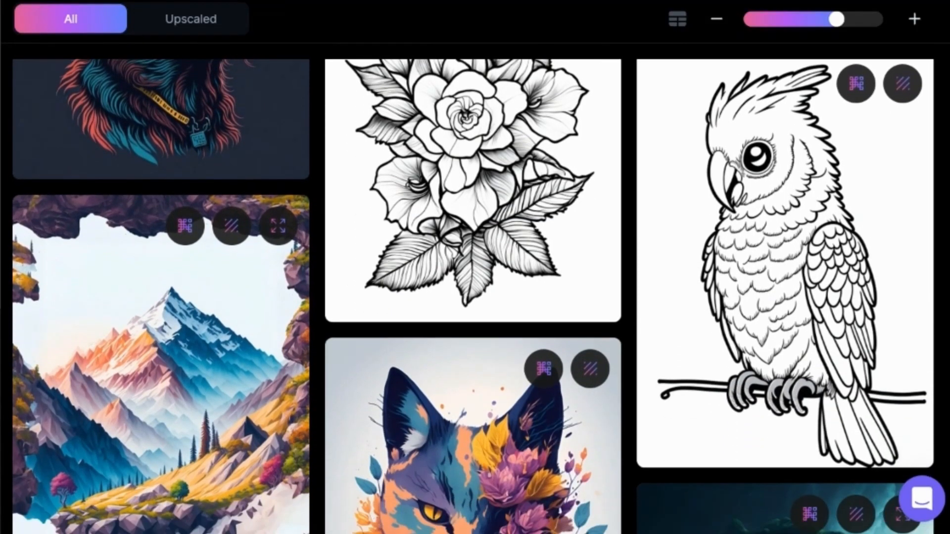
Submit the email via Count me in, view the Woo-Hah confirmation, and return to the landing page.
scroll(down, 3)
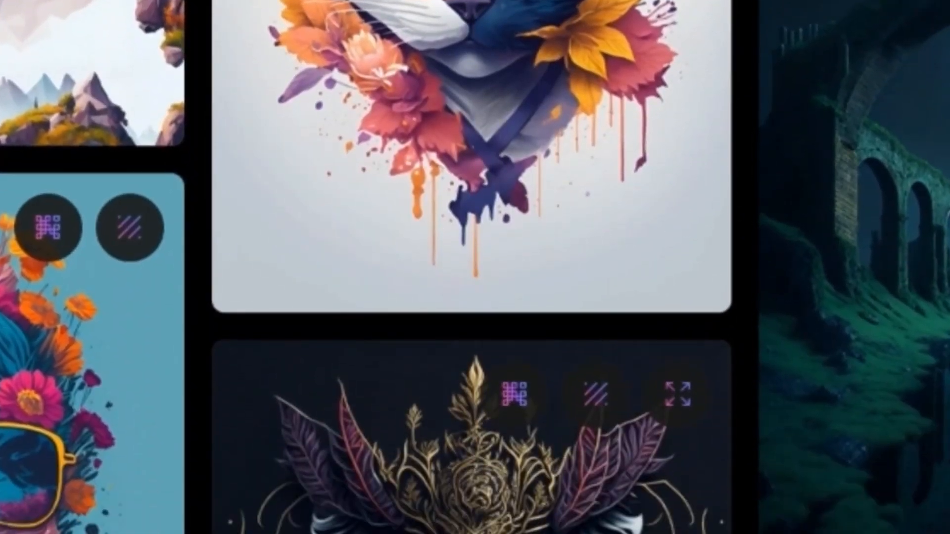
scroll(down, 3)
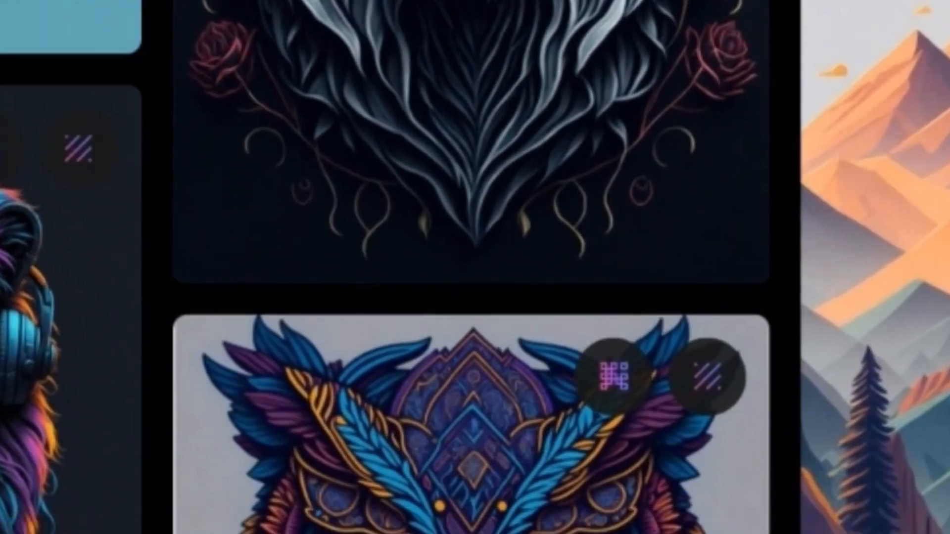
scroll(up, 3)
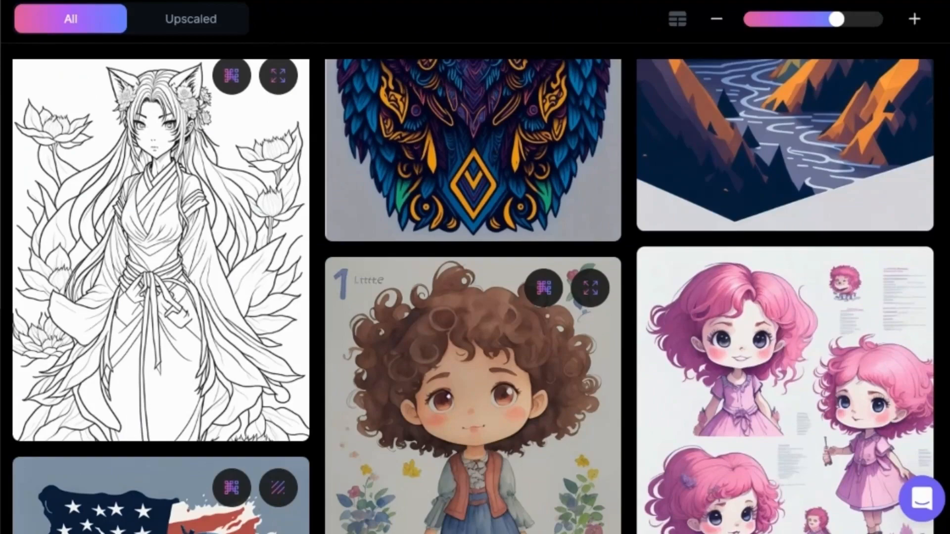
scroll(down, 3)
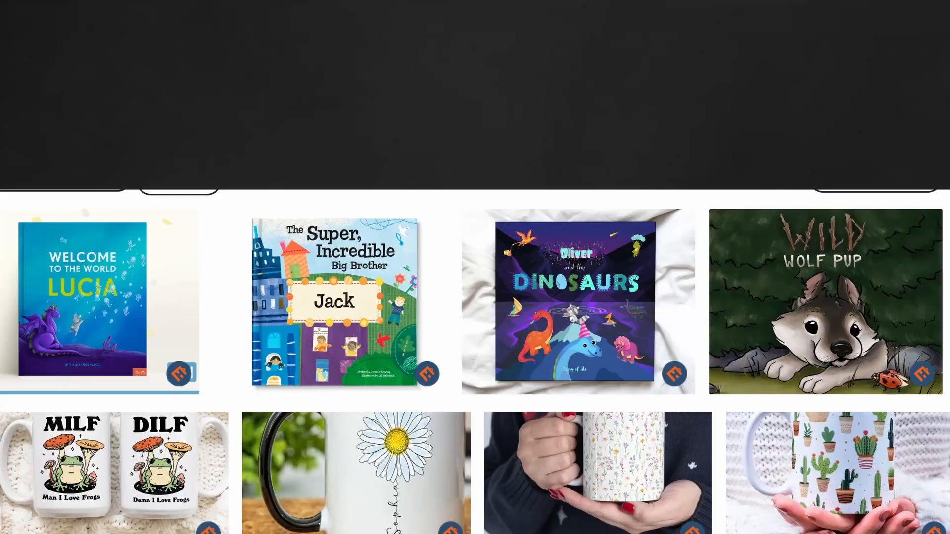
scroll(down, 3)
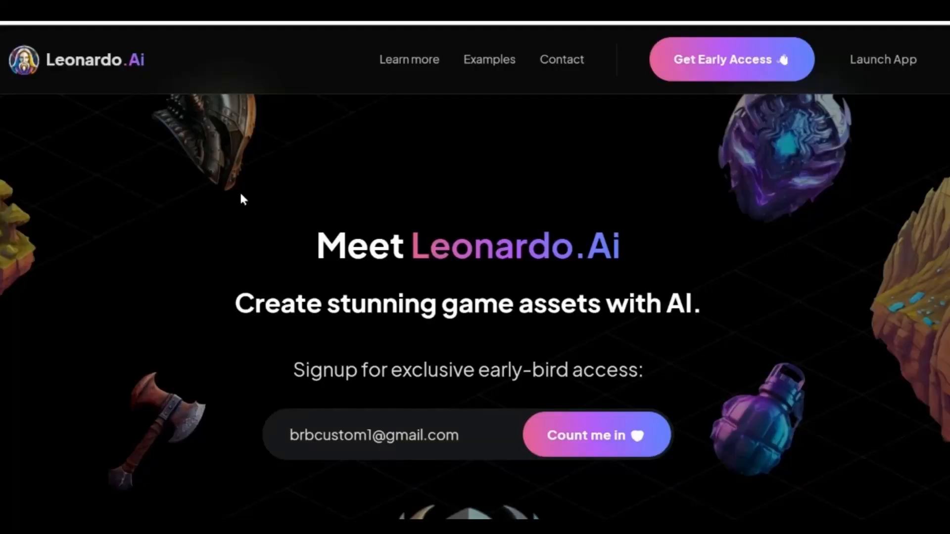
mouse_move(435, 258)
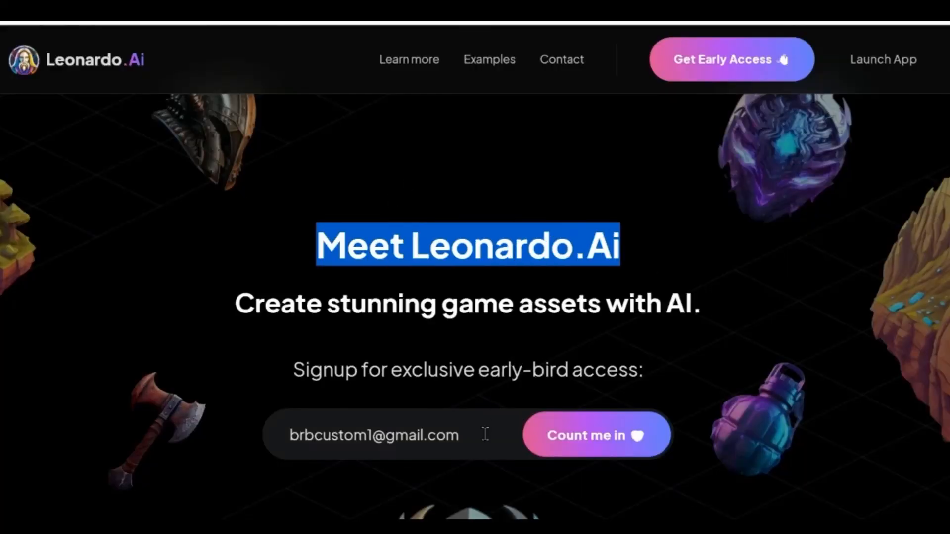
click(599, 448)
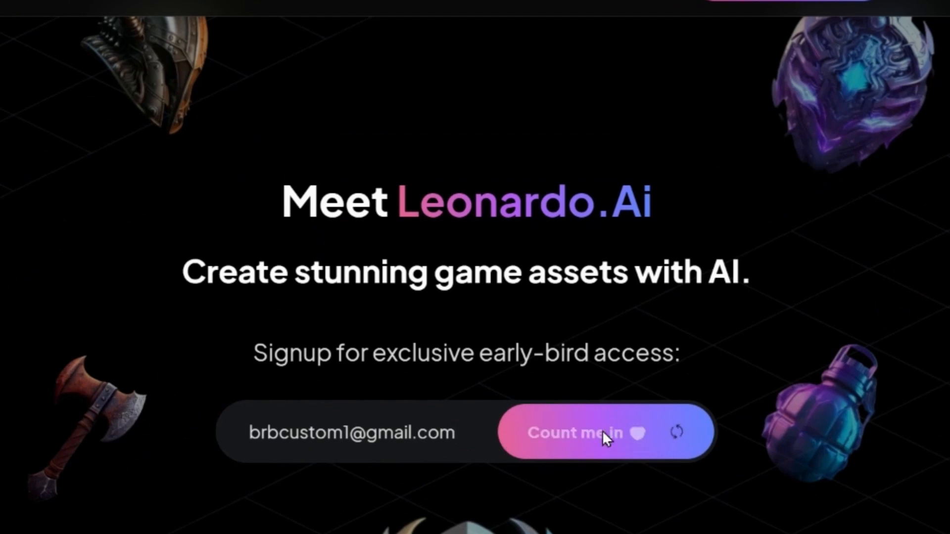
click(602, 433)
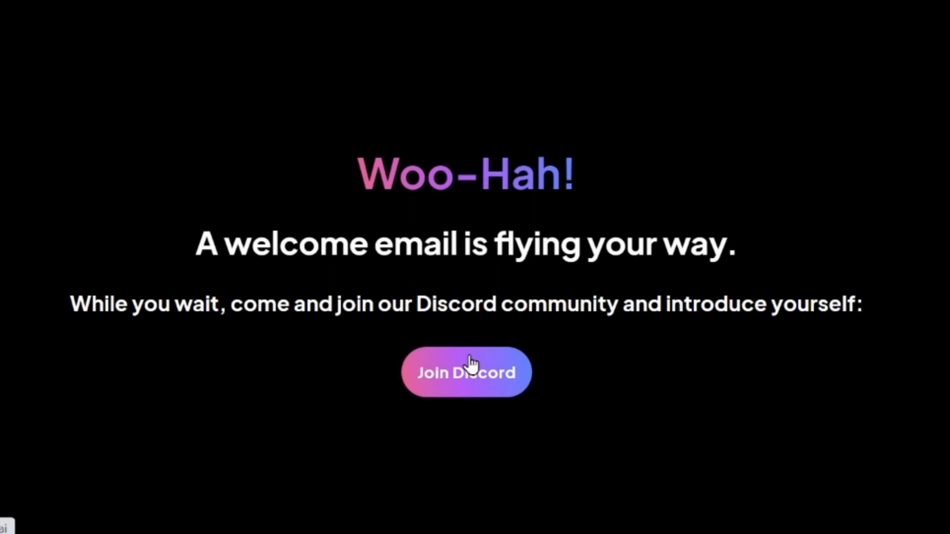
click(469, 371)
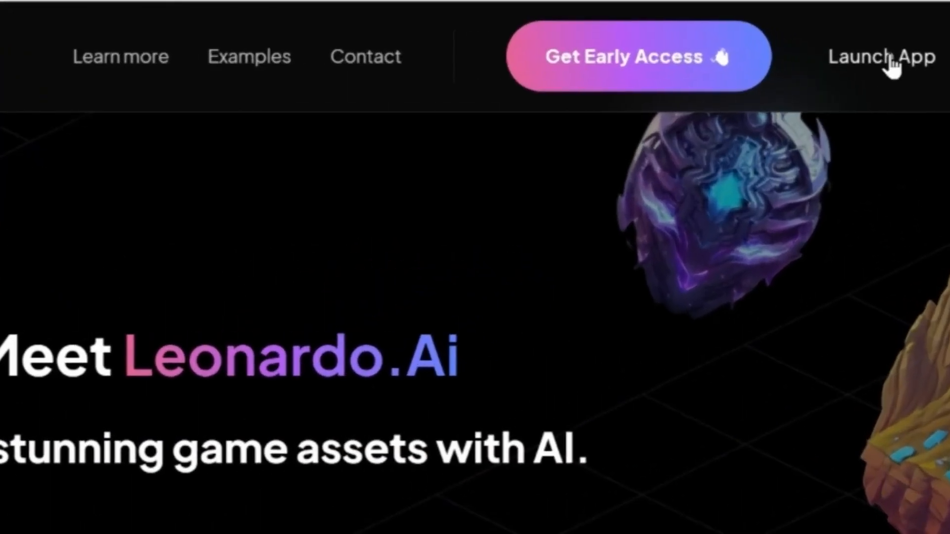
Launch the app and confirm Yes, I'm whitelisted to reach the dashboard with 150 credits.
click(889, 55)
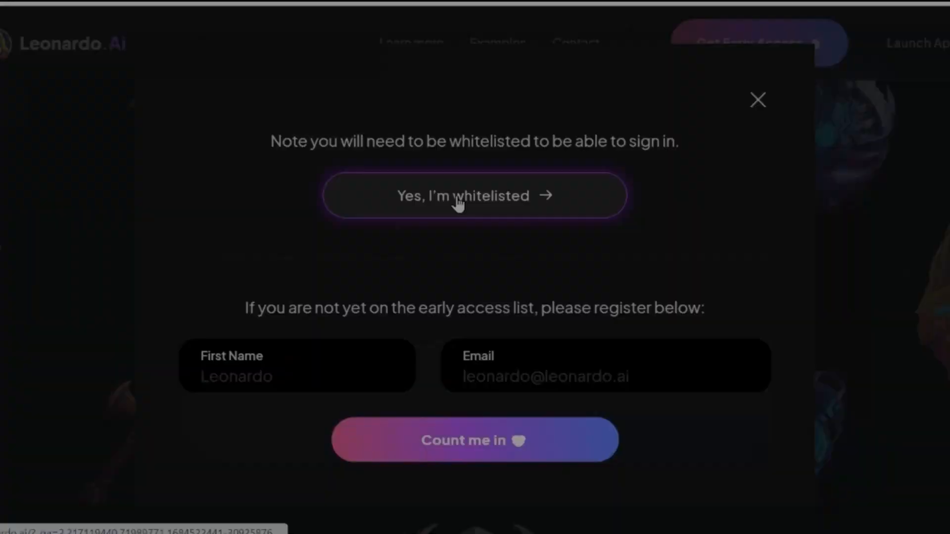
click(463, 196)
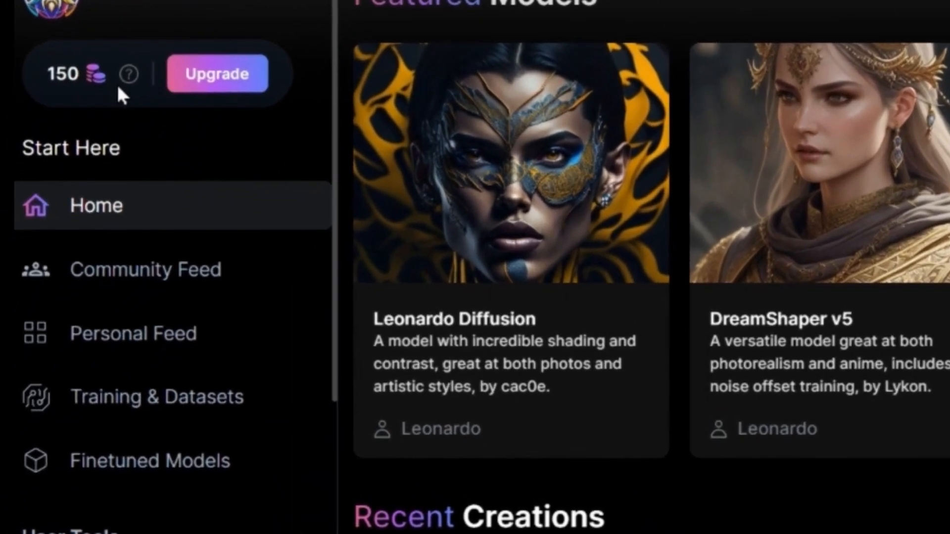
Reach FAQ & Help at the bottom of the dashboard sidebar to load the FAQ page.
scroll(down, 3)
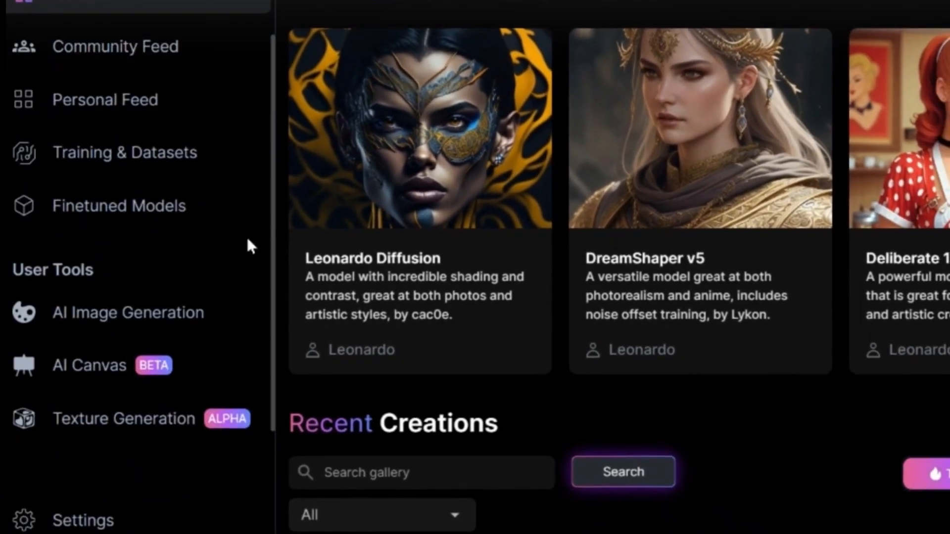
scroll(down, 3)
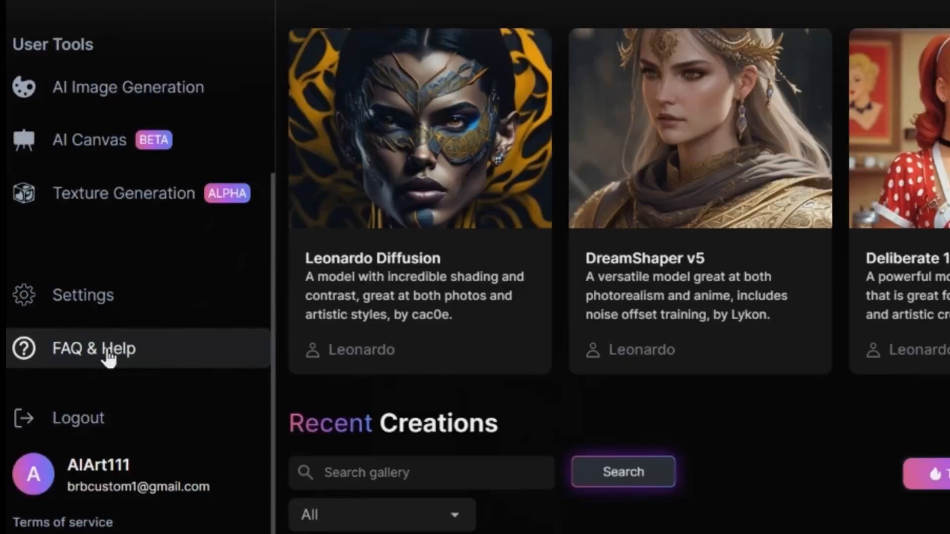
click(93, 348)
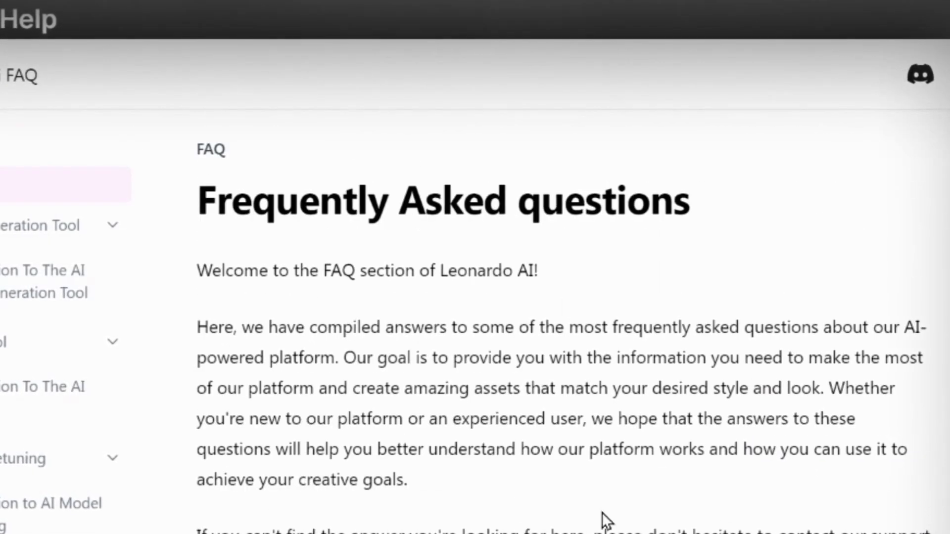
Highlight the commercial-purposes FAQ question and its yes-even-for-free-users answer.
scroll(down, 3)
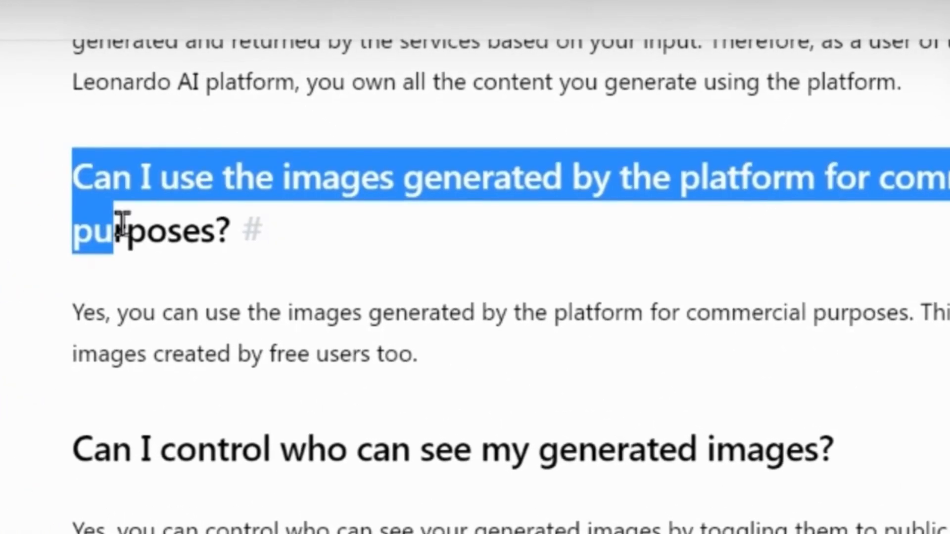
drag(115, 220, 437, 362)
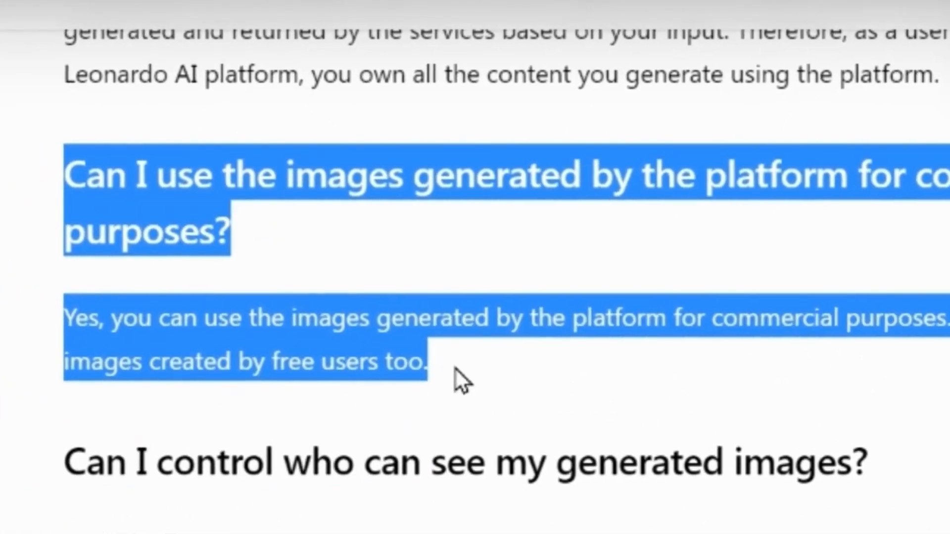